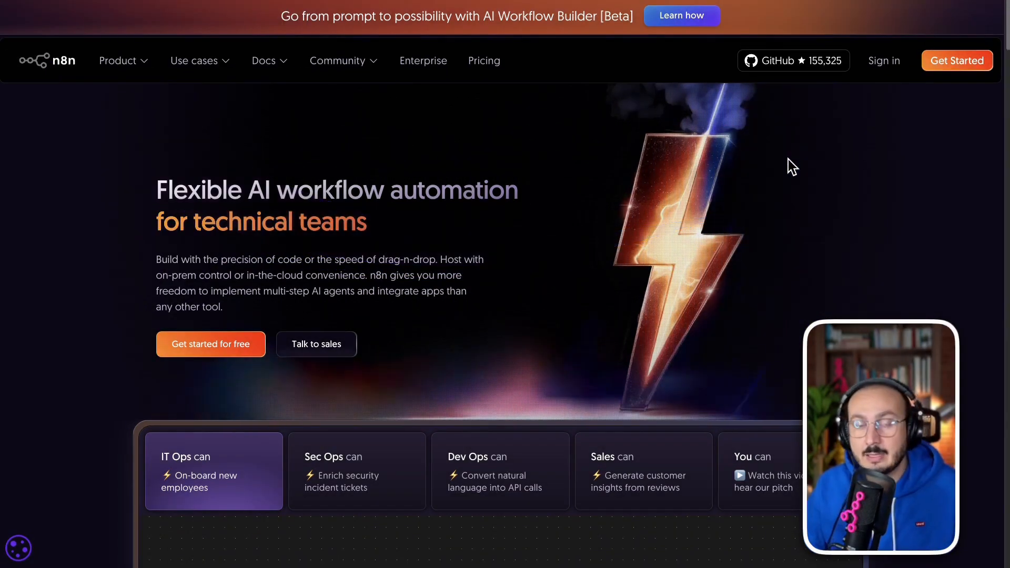
{"action": "scroll", "scroll_direction": "down", "scroll_amount": 3}
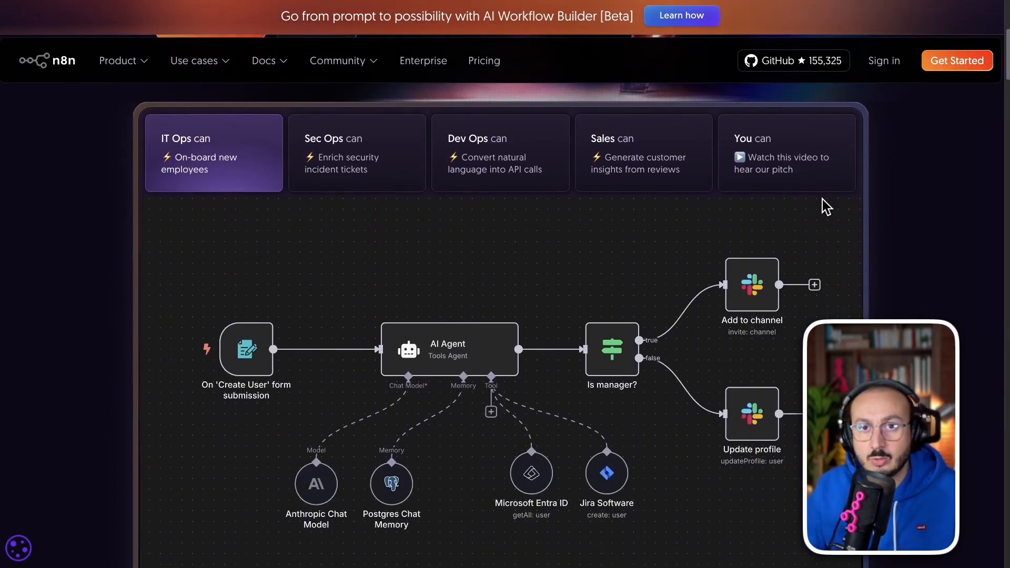
{"action": "scroll", "scroll_direction": "down", "scroll_amount": 3}
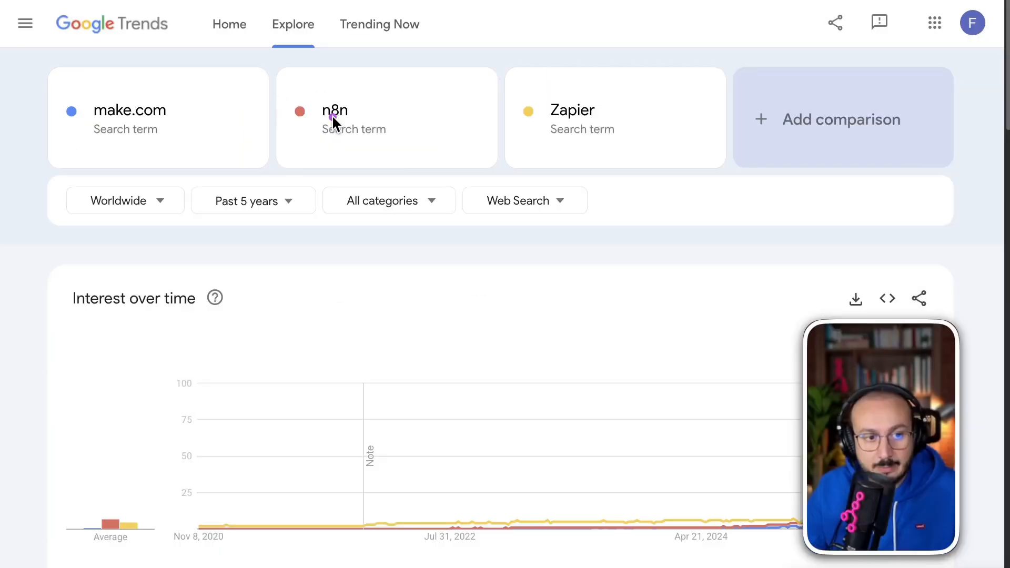
{"action": "scroll", "scroll_direction": "down", "scroll_amount": 3}
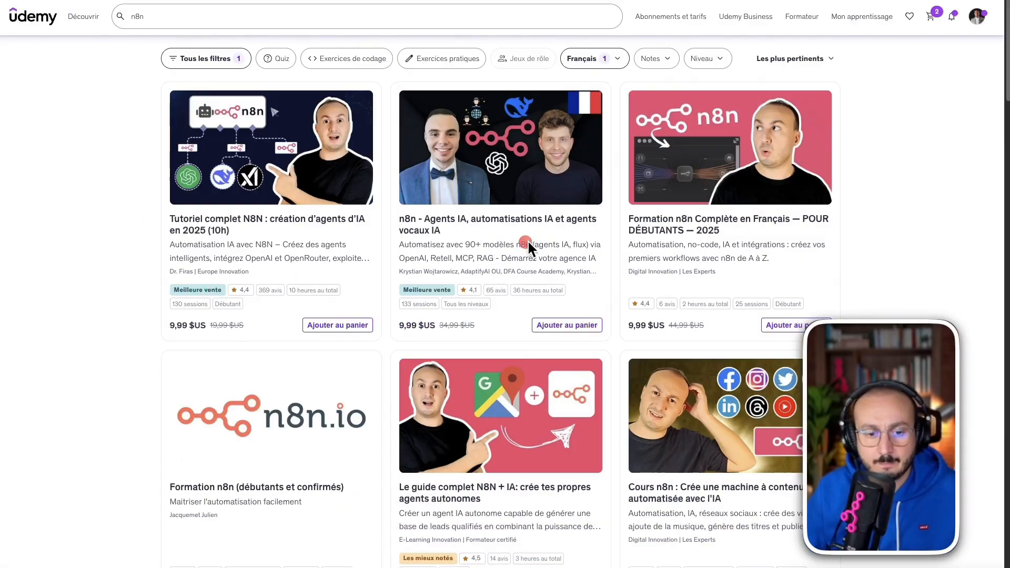
{"action": "scroll", "scroll_direction": "down", "scroll_amount": 3}
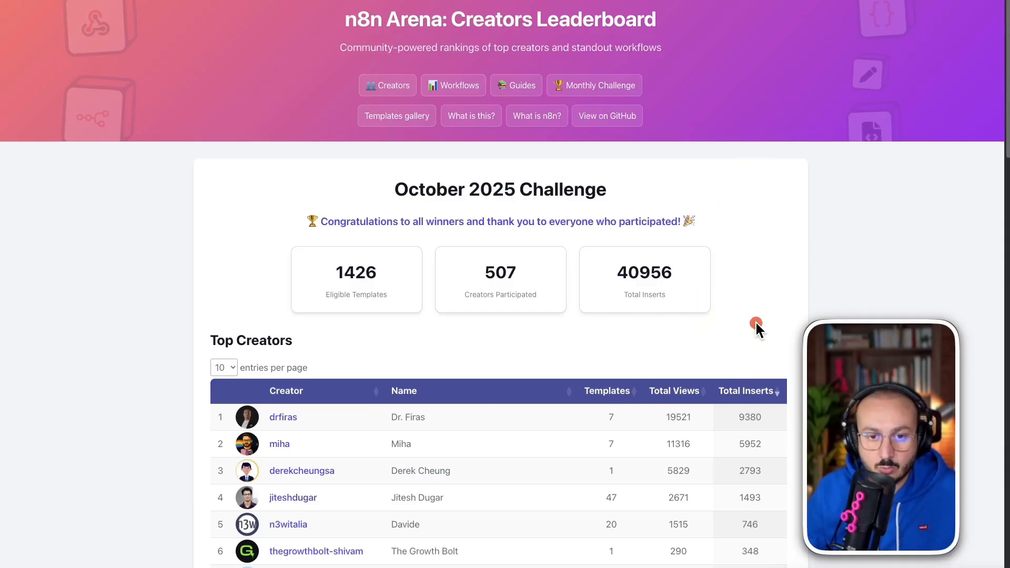
{"action": "scroll", "scroll_direction": "down", "scroll_amount": 3}
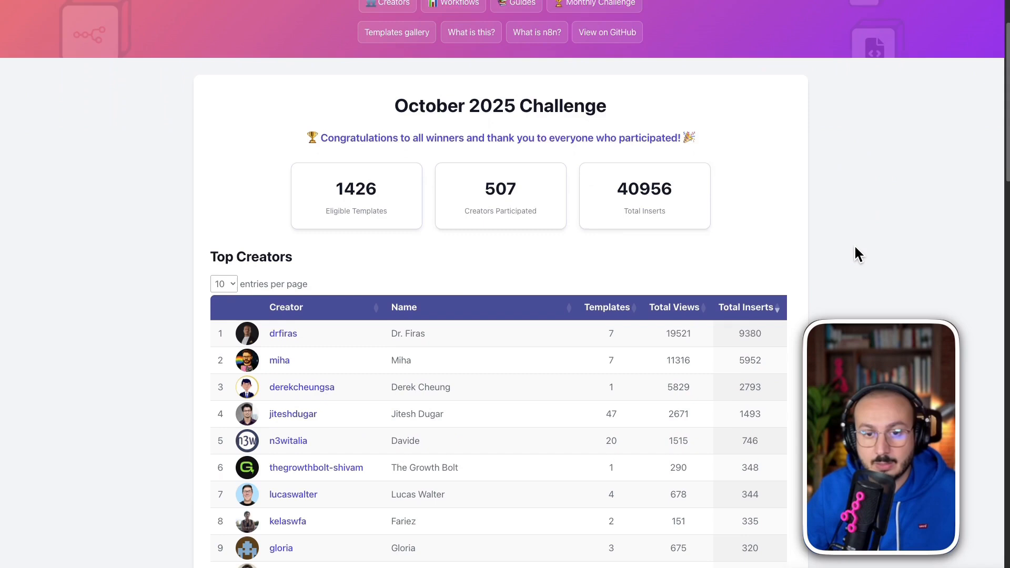
{"action": "scroll", "scroll_direction": "down", "scroll_amount": 3}
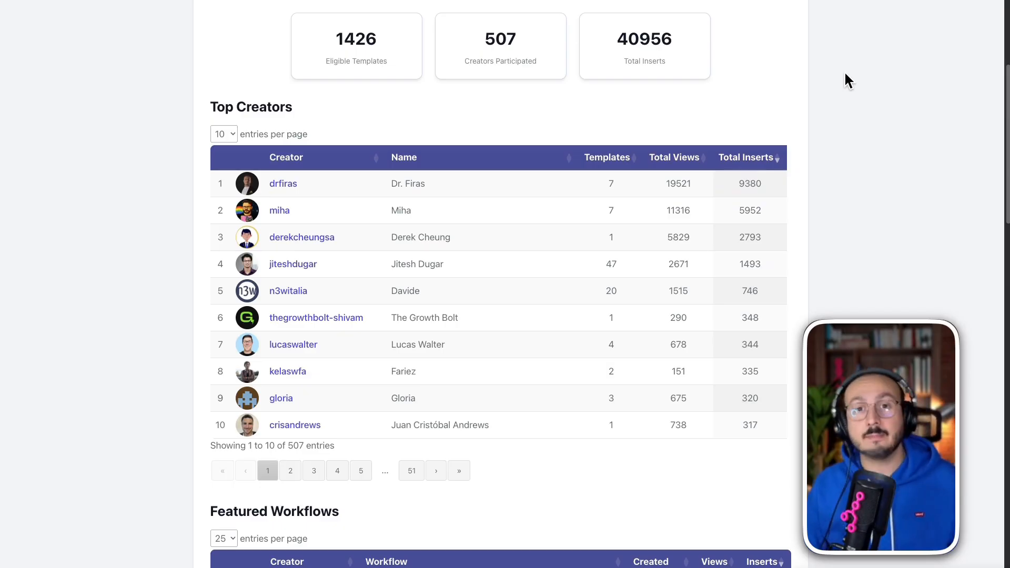
{"action": "left_click", "coordinate": [282, 184]}
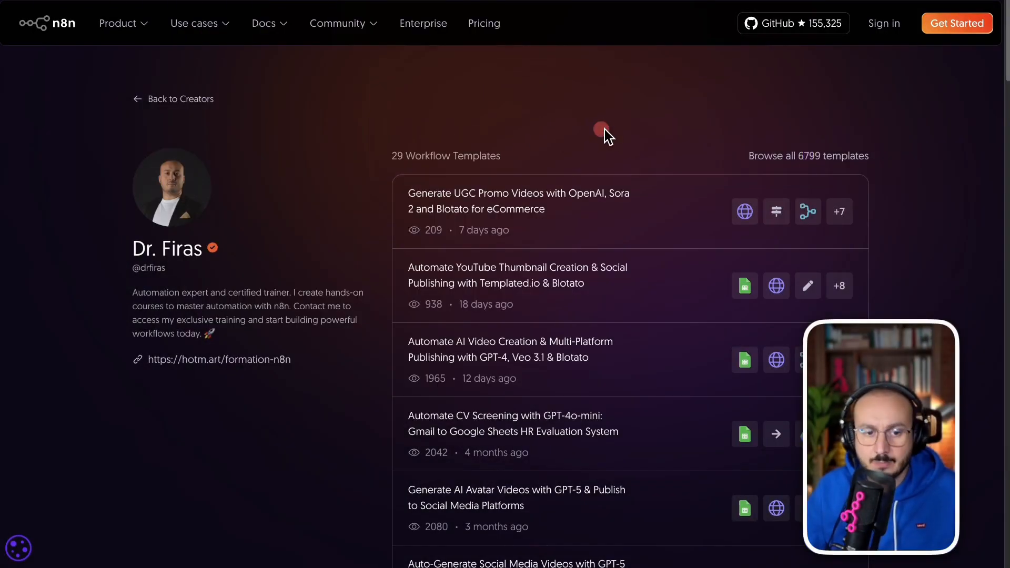
{"action": "scroll", "scroll_direction": "down", "scroll_amount": 3}
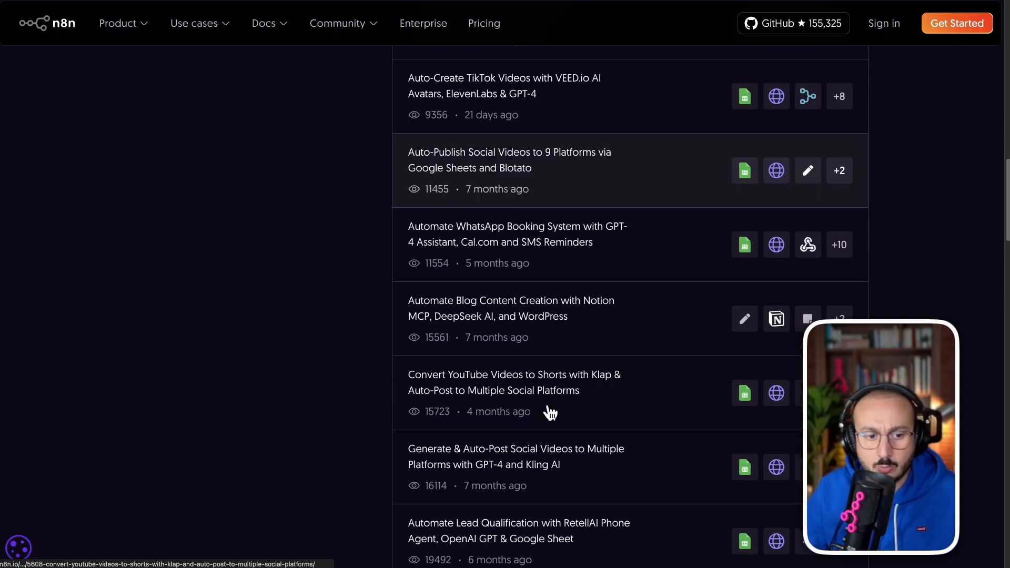
{"action": "scroll", "scroll_direction": "down", "scroll_amount": 3}
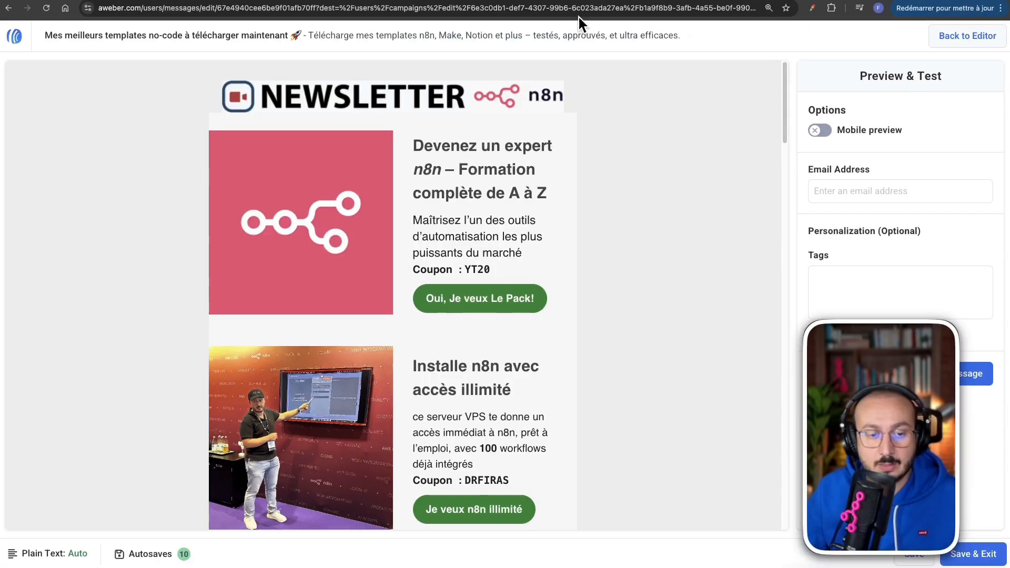
{"action": "scroll", "scroll_direction": "down", "scroll_amount": 3}
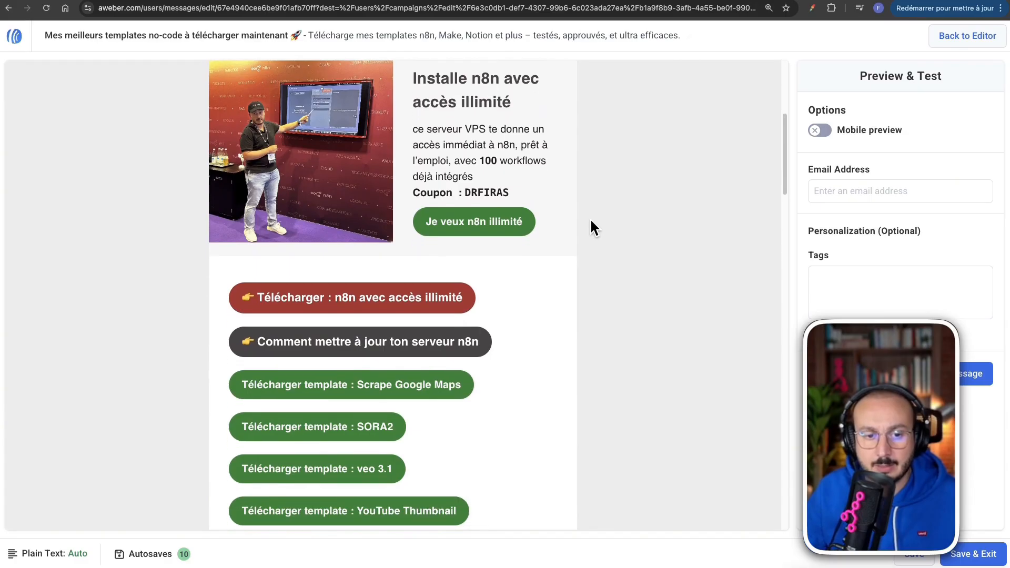
{"action": "scroll", "scroll_direction": "down", "scroll_amount": 3}
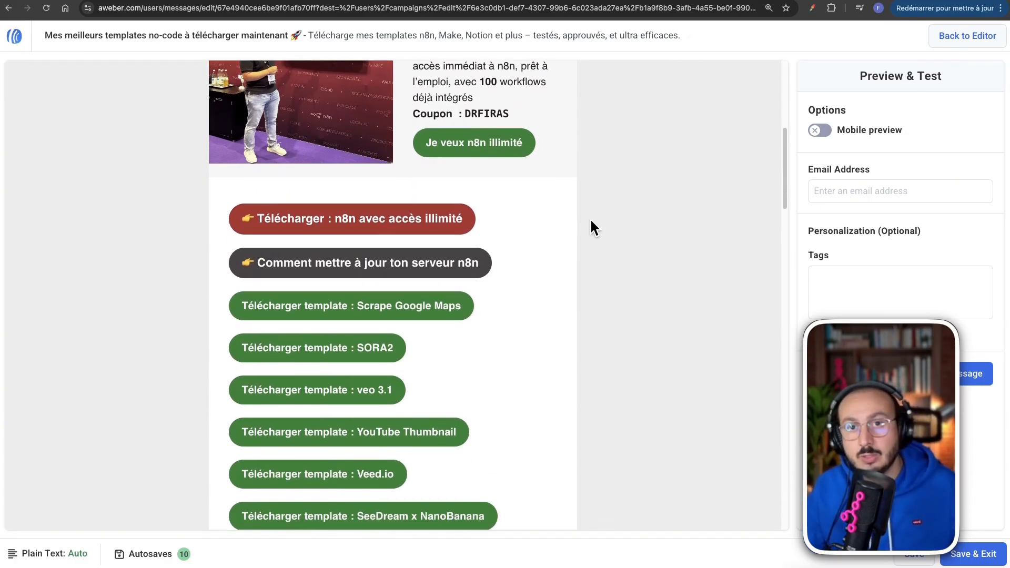
{"action": "scroll", "scroll_direction": "down", "scroll_amount": 3}
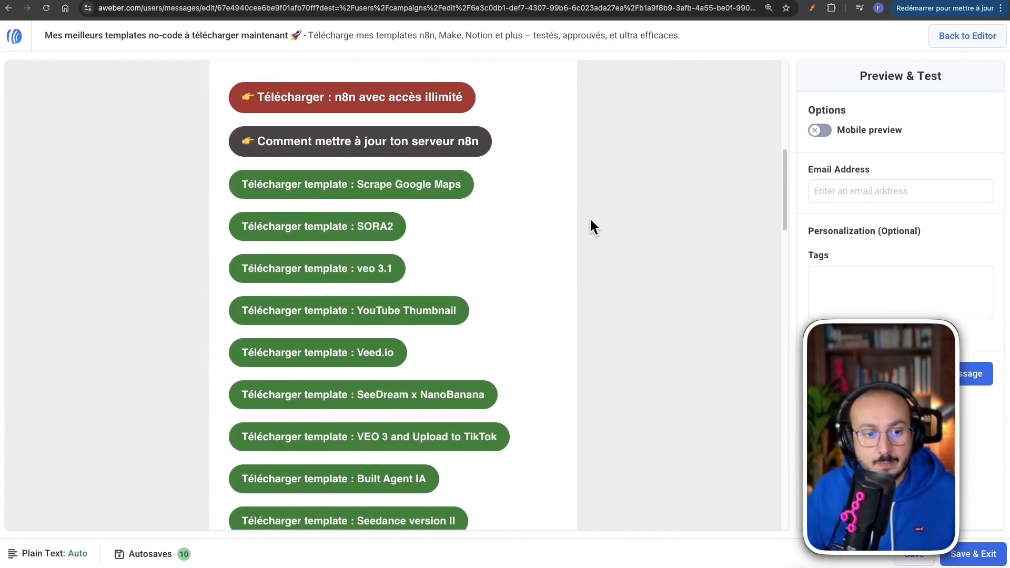
{"action": "scroll", "scroll_direction": "down", "scroll_amount": 3}
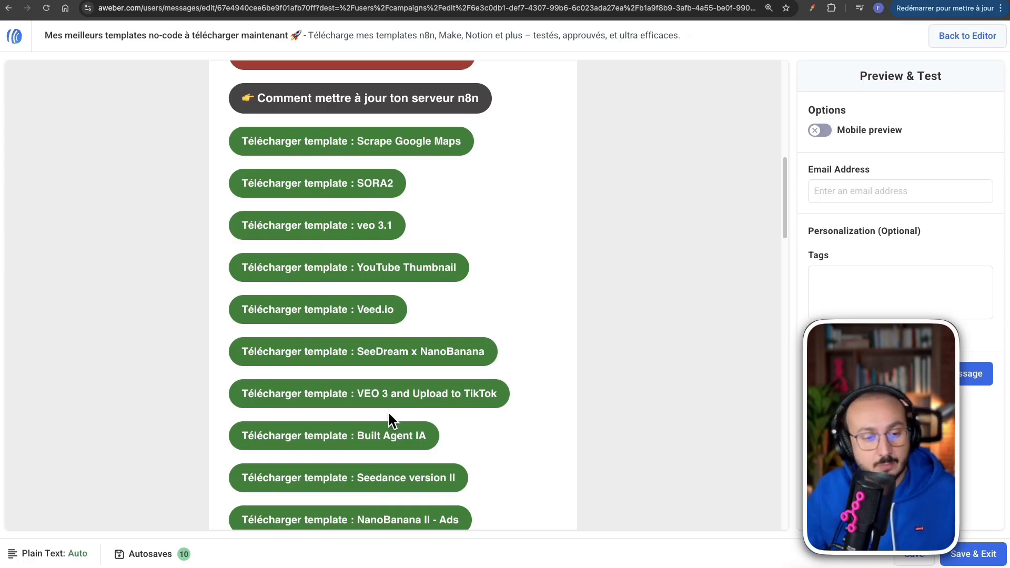
{"action": "scroll", "scroll_direction": "down", "scroll_amount": 3}
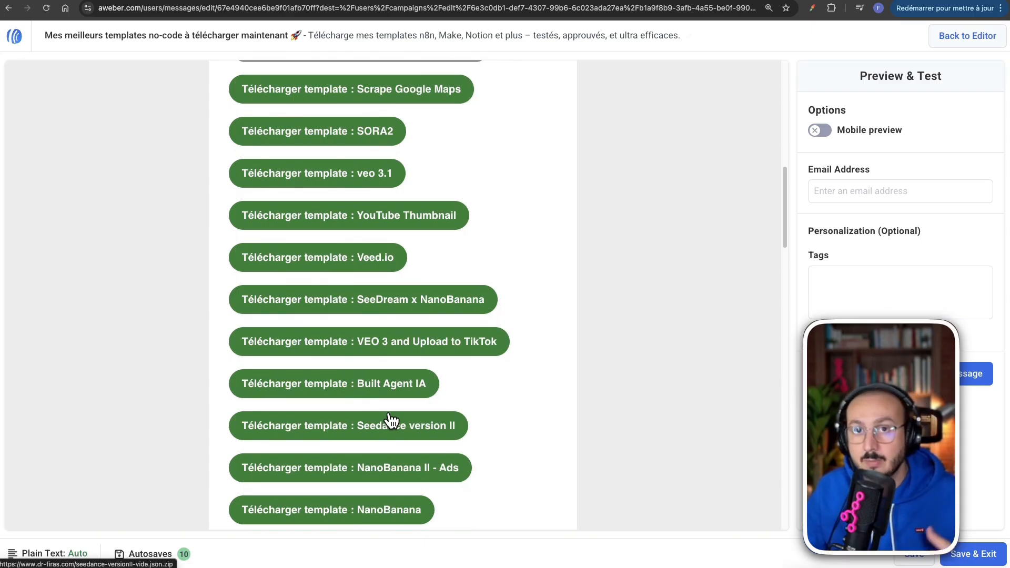
{"action": "mouse_move", "coordinate": [488, 414]}
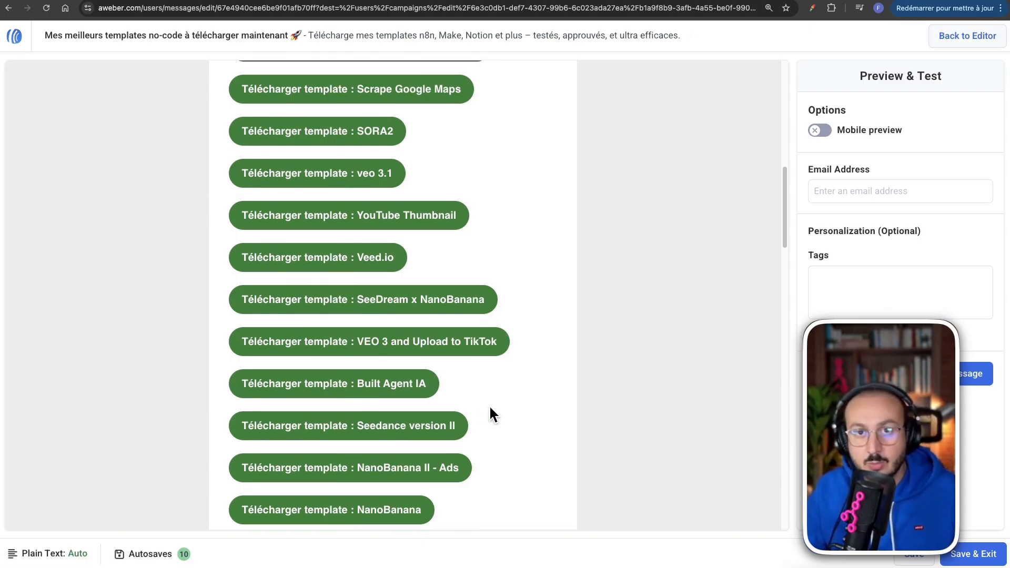
{"action": "scroll", "scroll_direction": "down", "scroll_amount": 3}
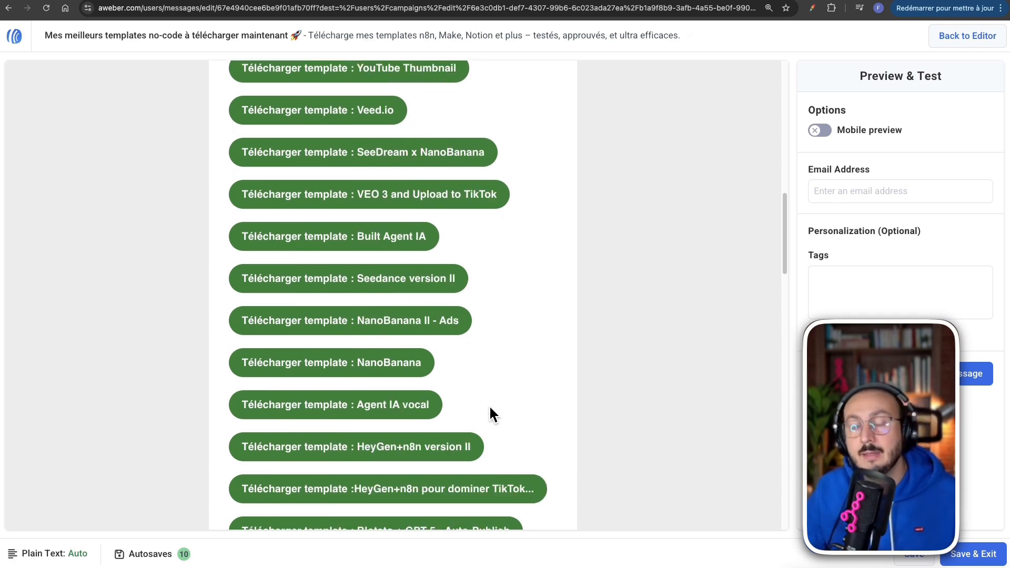
{"action": "scroll", "scroll_direction": "down", "scroll_amount": 3}
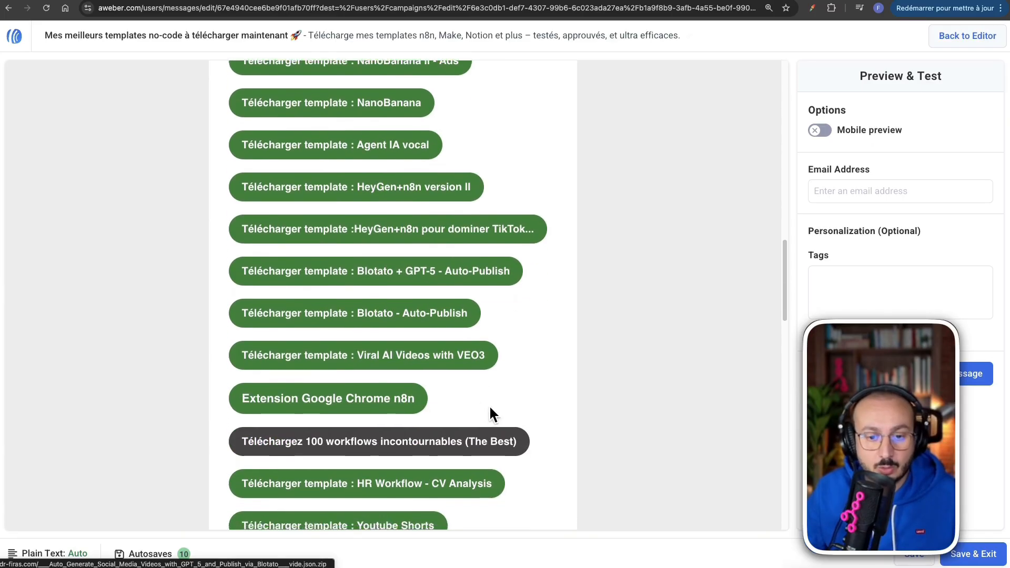
{"action": "scroll", "scroll_direction": "down", "scroll_amount": 3}
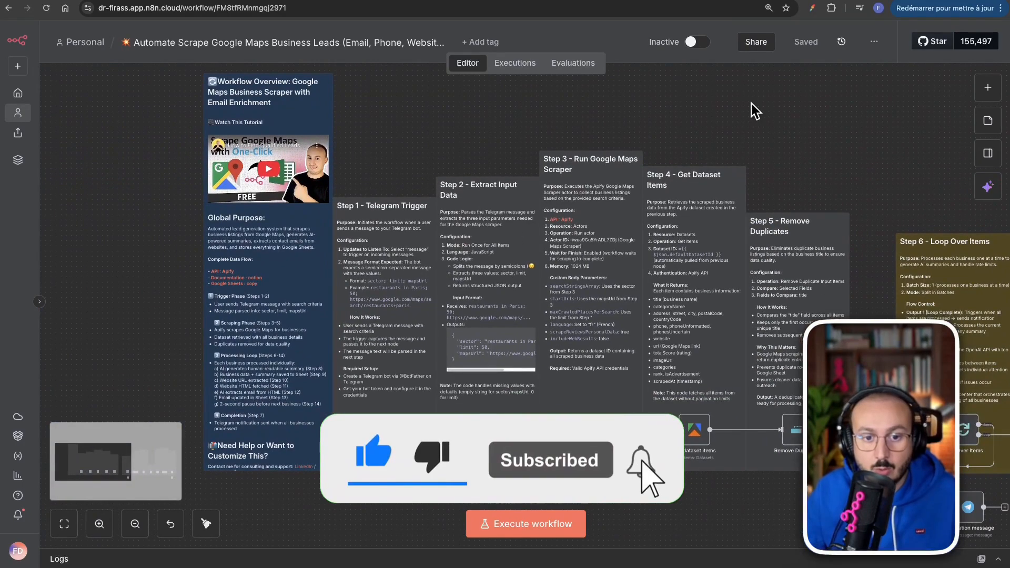
- Follow the Notion link in the workflow overview sticky note to its documentation
{"action": "left_click", "coordinate": [98, 523]}
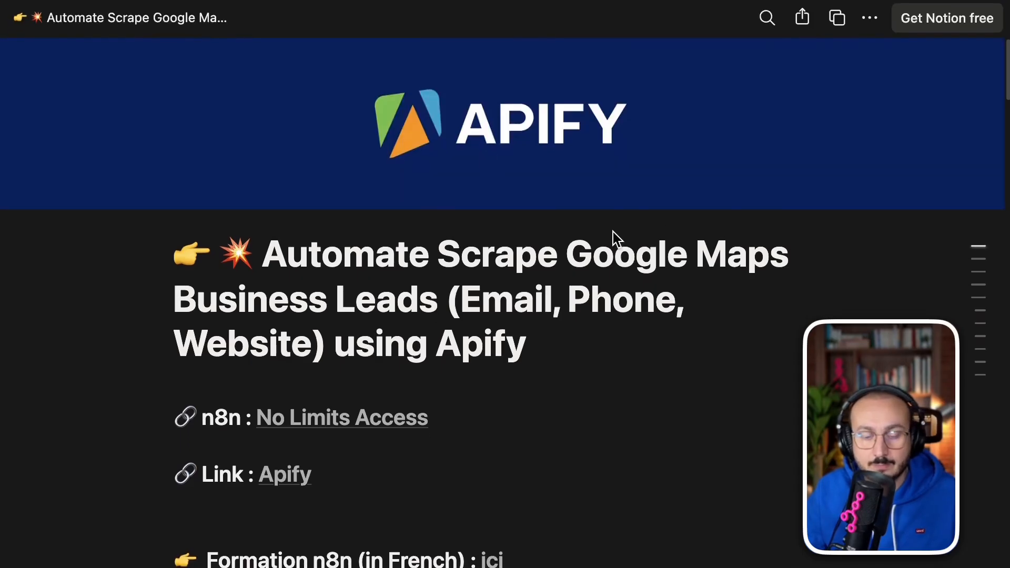
- Make a copy of the 'Google map Template scrape' sheet linked in the Notion guide
{"action": "scroll", "scroll_direction": "down", "scroll_amount": 3}
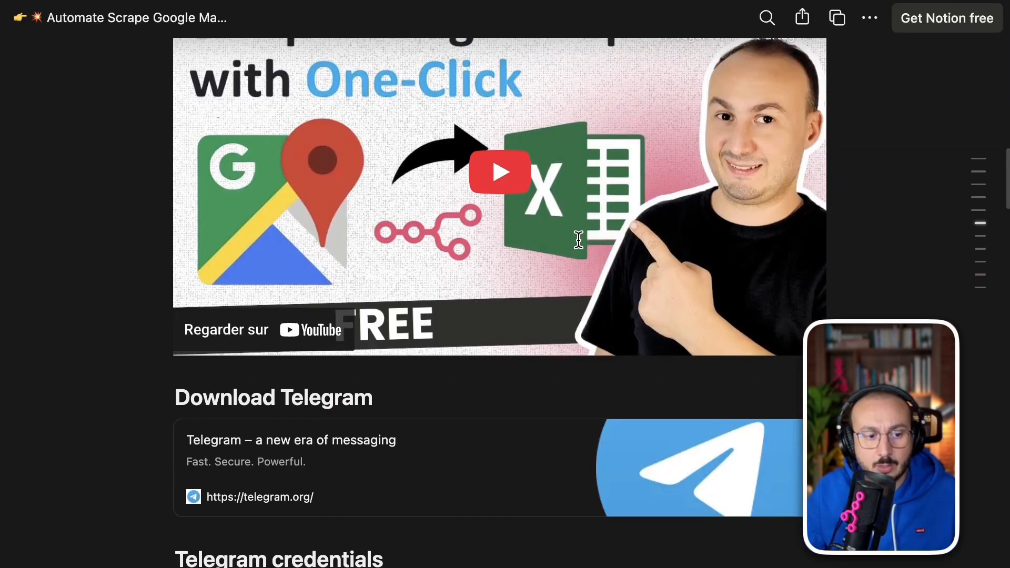
{"action": "scroll", "scroll_direction": "down", "scroll_amount": 3}
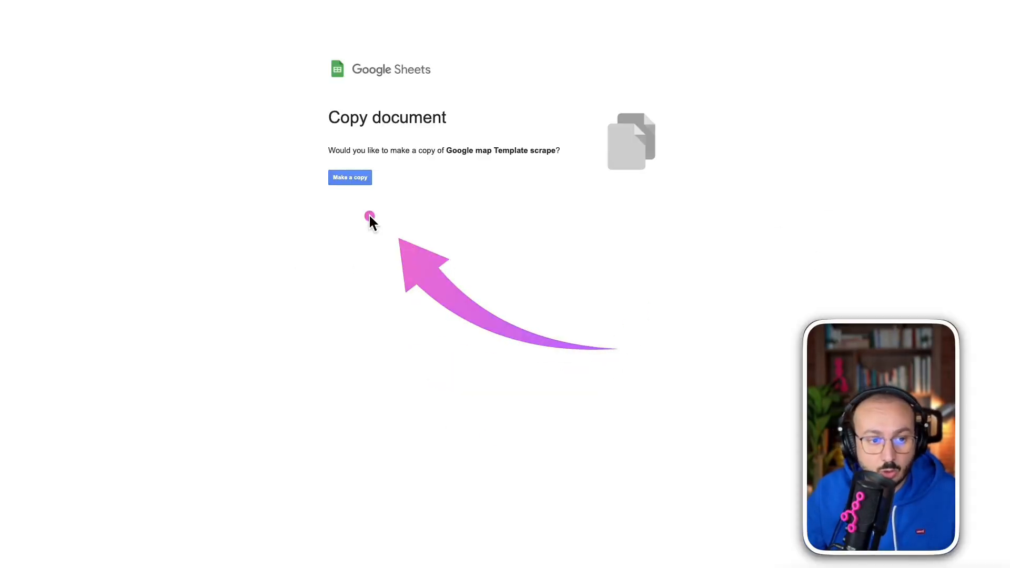
{"action": "left_click", "coordinate": [350, 177]}
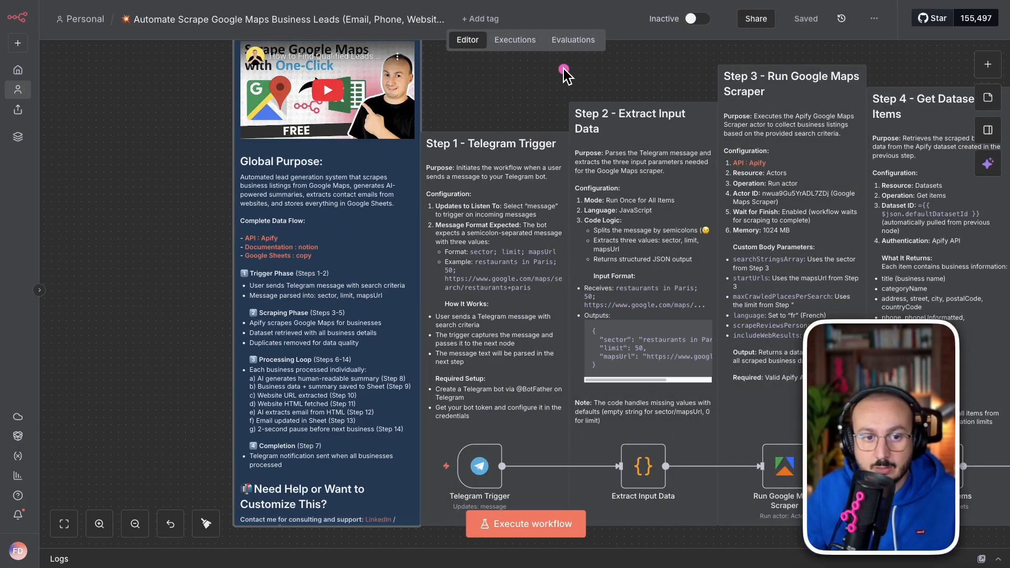
{"action": "mouse_move", "coordinate": [909, 81]}
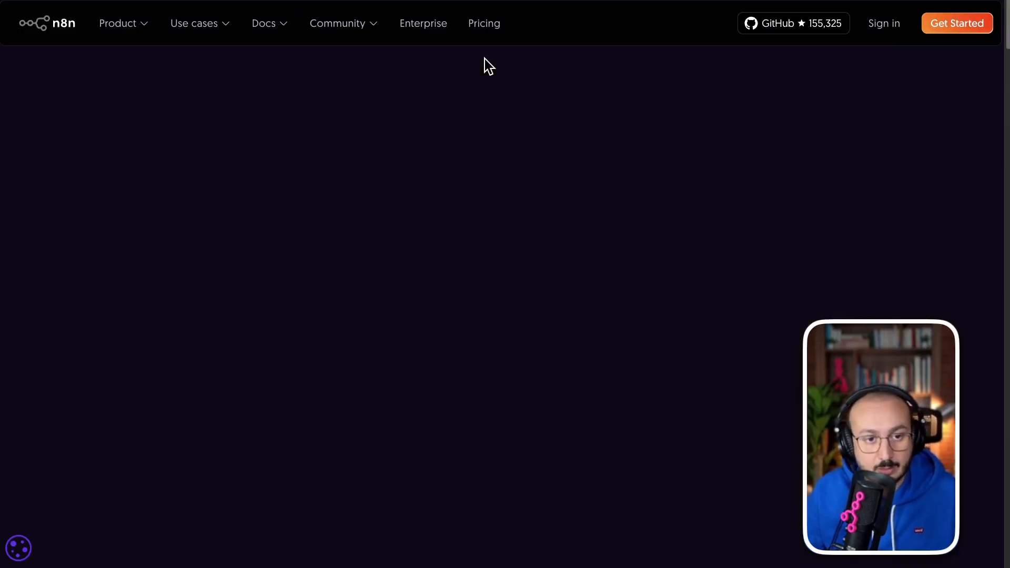
- Show the n8n Pricing page comparing Starter, Pro, Business and Enterprise plans billed annually
{"action": "left_click", "coordinate": [484, 23]}
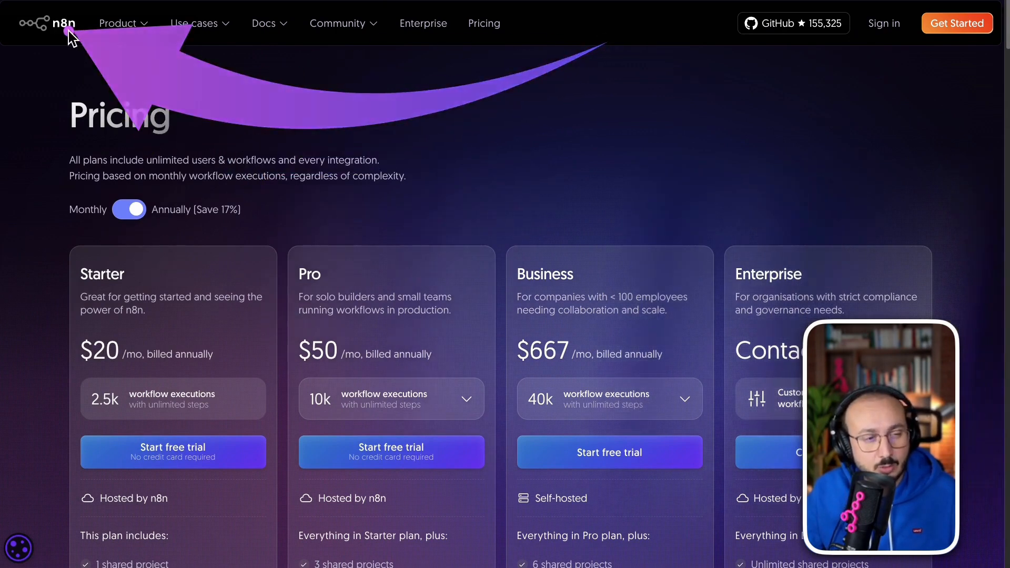
{"action": "scroll", "scroll_direction": "down", "scroll_amount": 3}
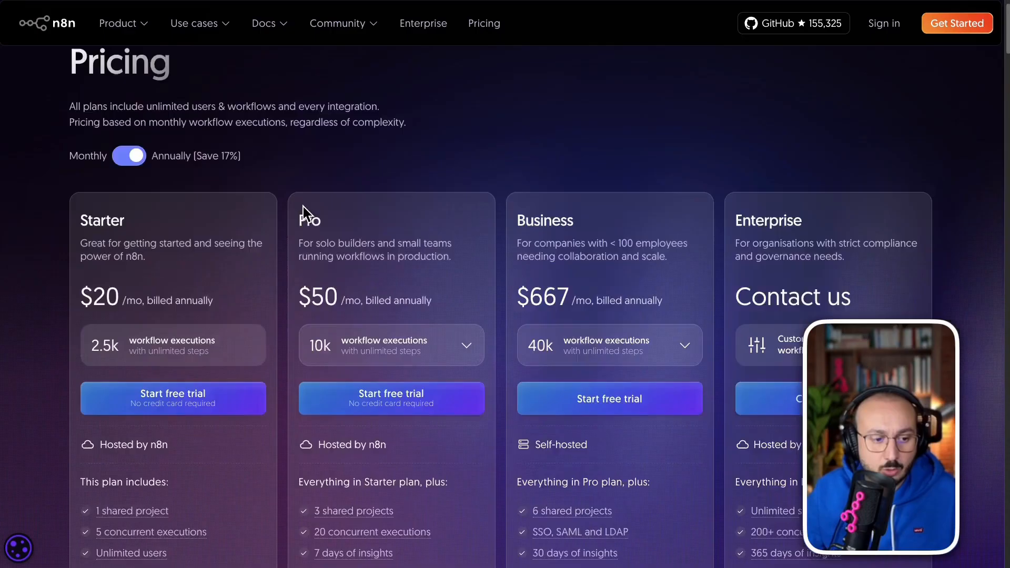
{"action": "scroll", "scroll_direction": "down", "scroll_amount": 3}
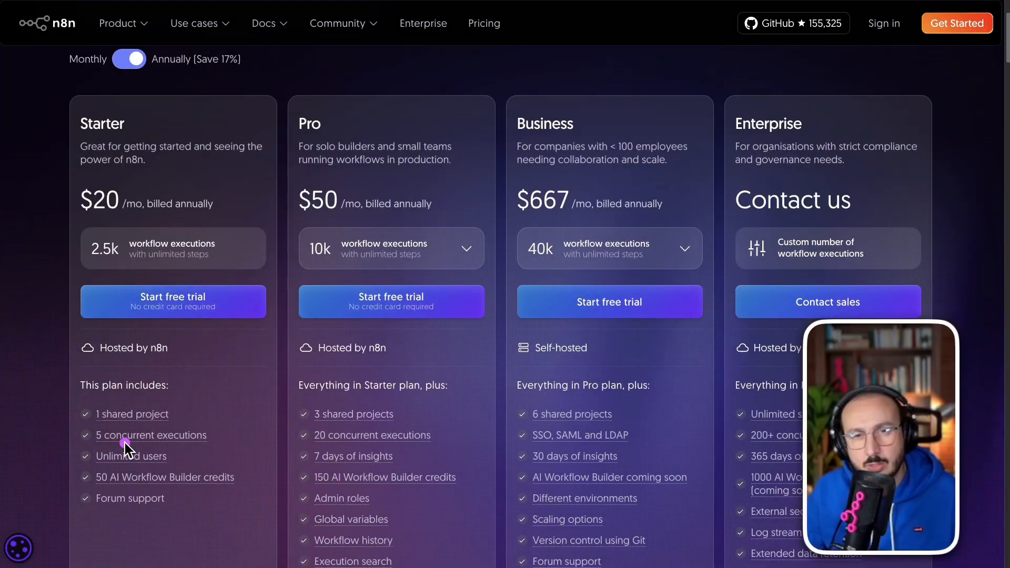
{"action": "mouse_move", "coordinate": [149, 428]}
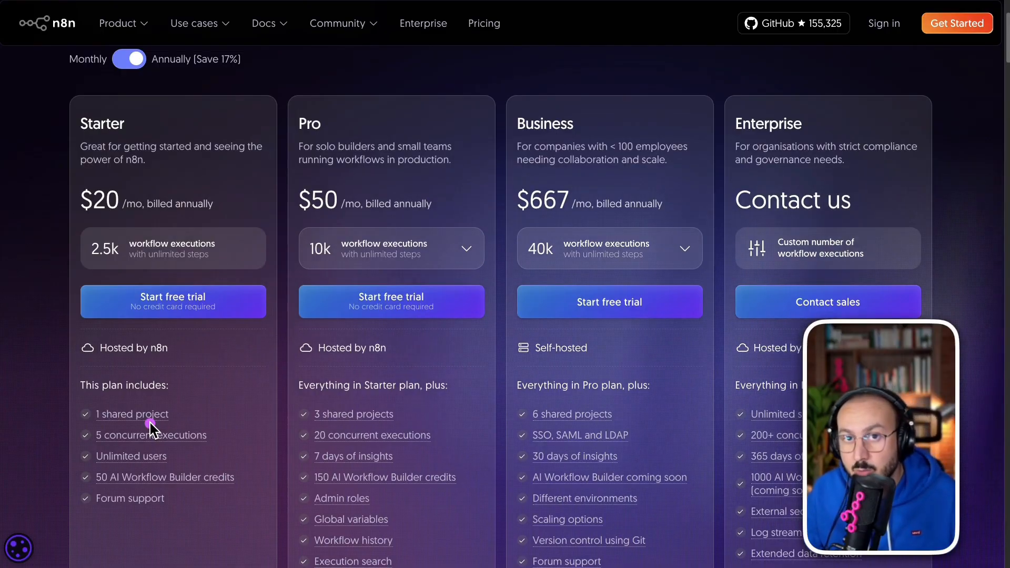
{"action": "mouse_move", "coordinate": [222, 439]}
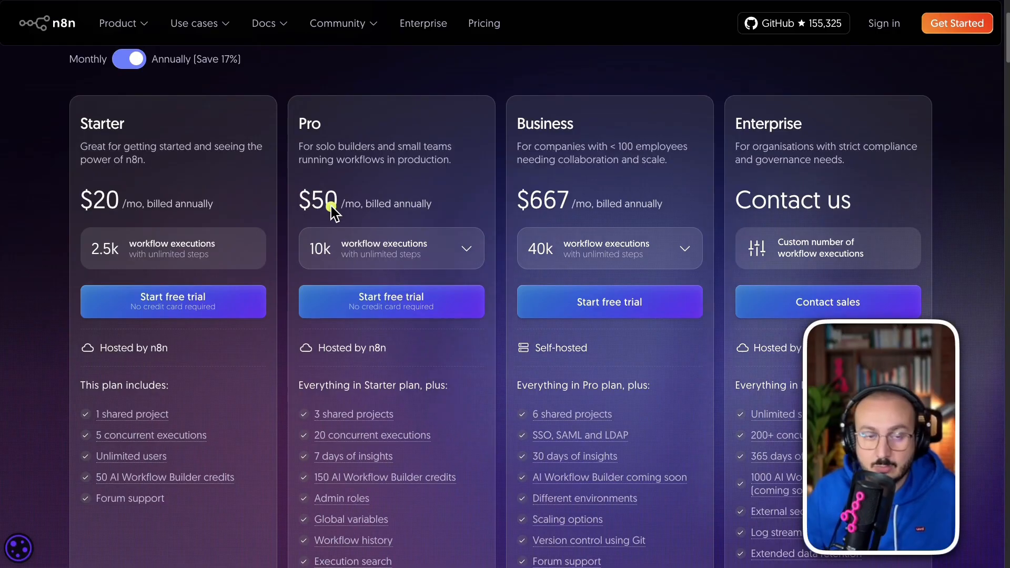
{"action": "mouse_move", "coordinate": [622, 66]}
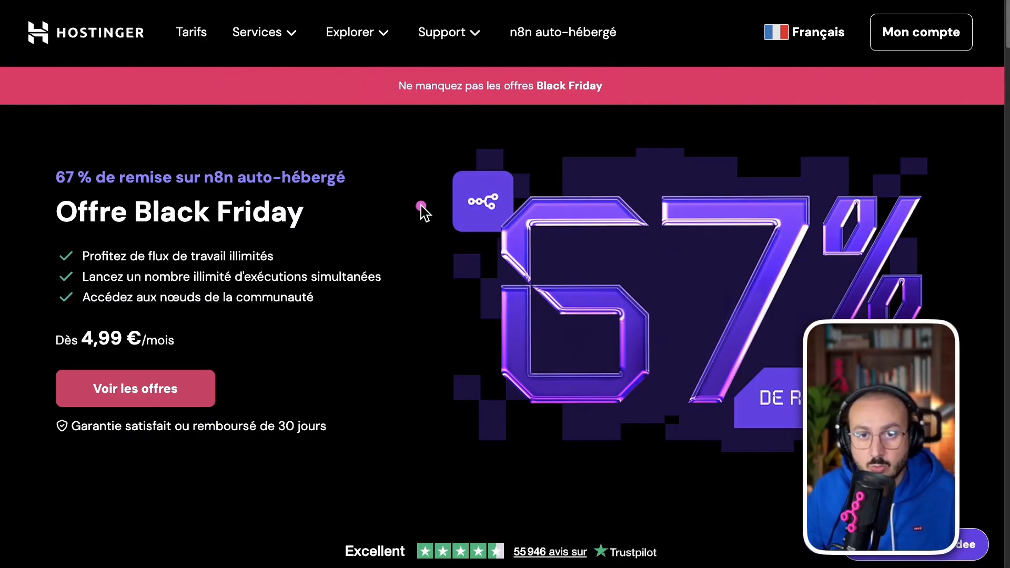
{"action": "mouse_move", "coordinate": [435, 246]}
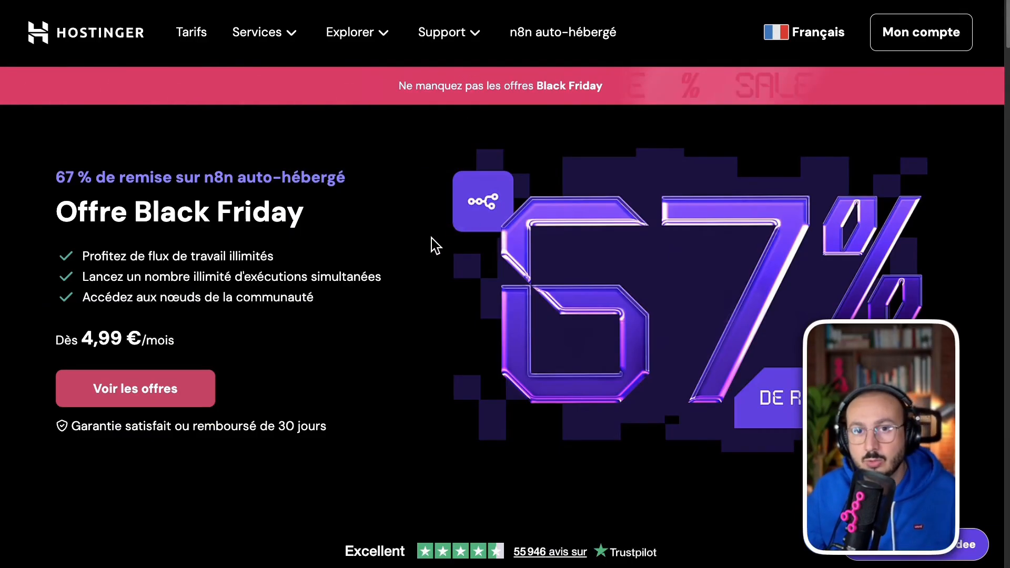
- Select the KVM 2 plan at 5,99 €/month from Hostinger's Black Friday VPS offers
{"action": "scroll", "scroll_direction": "down", "scroll_amount": 3}
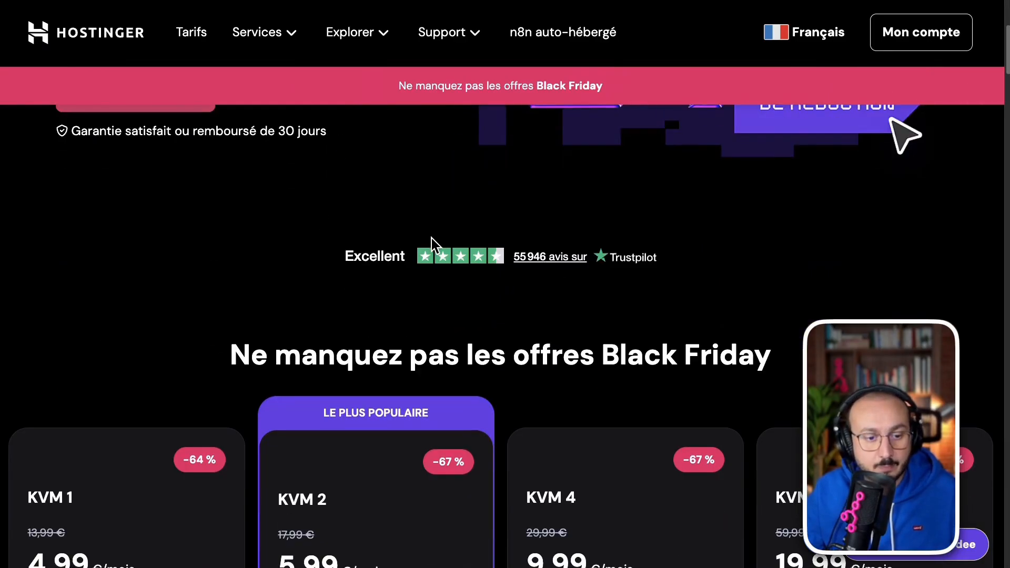
{"action": "scroll", "scroll_direction": "down", "scroll_amount": 3}
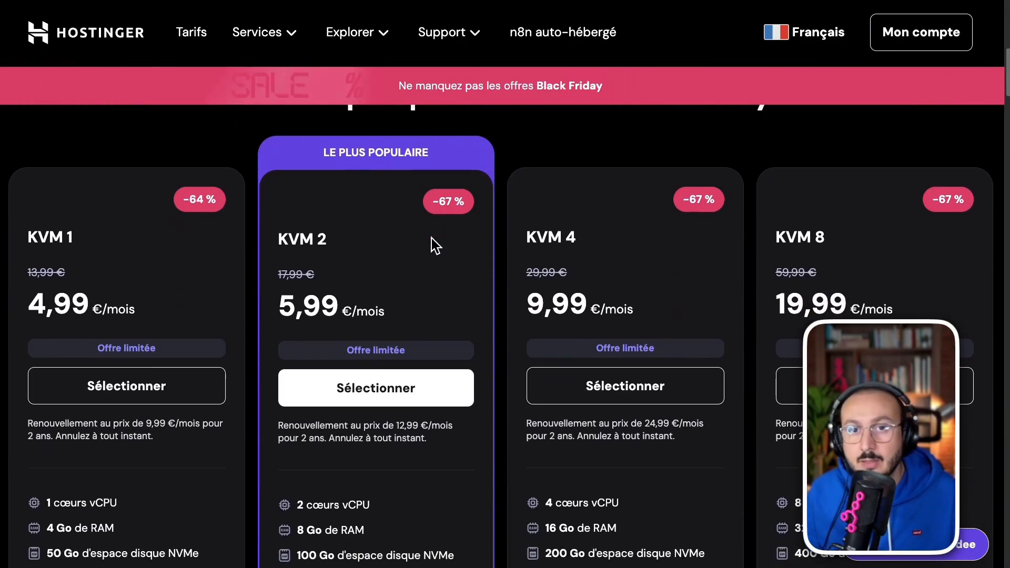
{"action": "scroll", "scroll_direction": "down", "scroll_amount": 3}
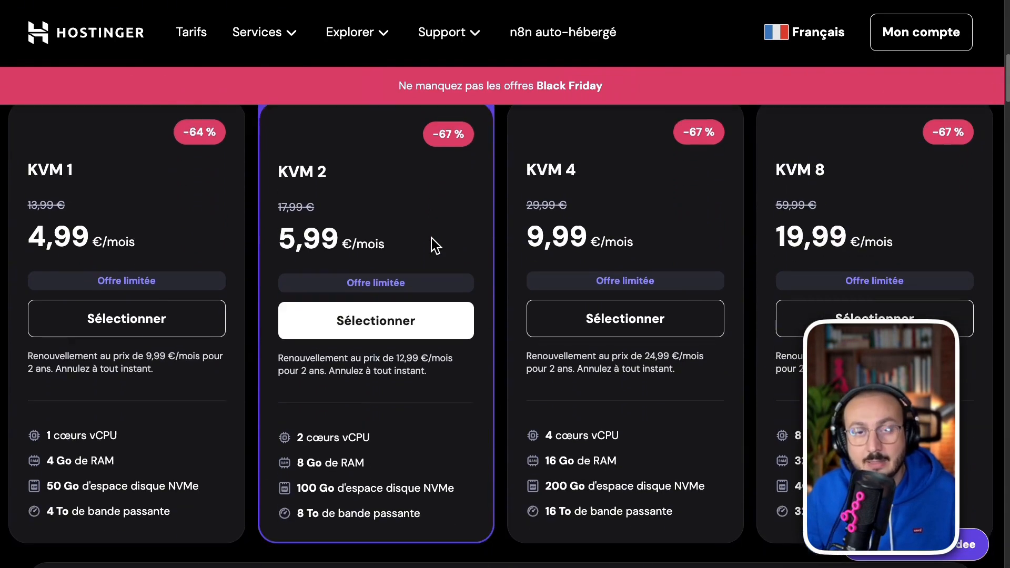
{"action": "scroll", "scroll_direction": "down", "scroll_amount": 3}
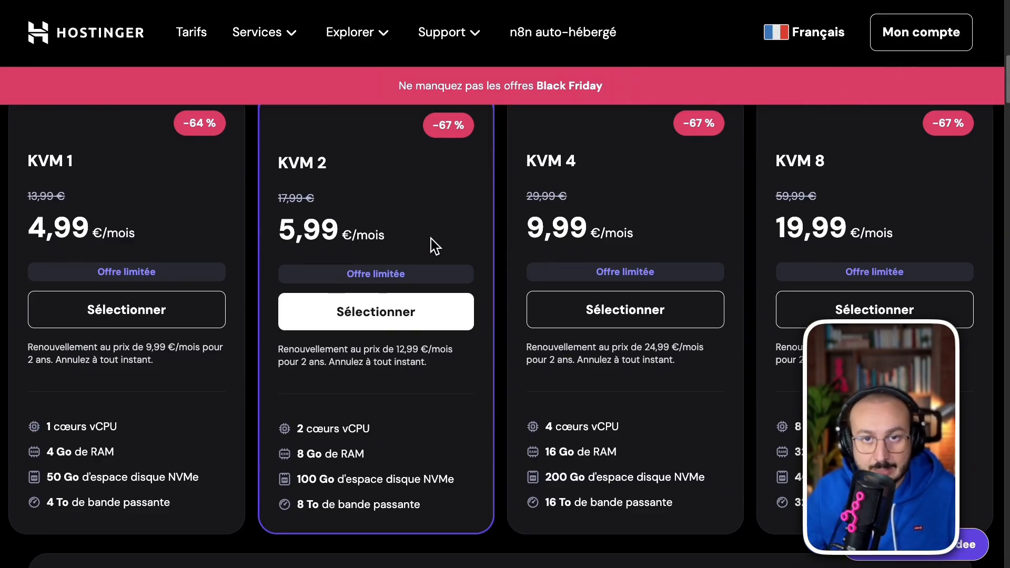
{"action": "mouse_move", "coordinate": [466, 236]}
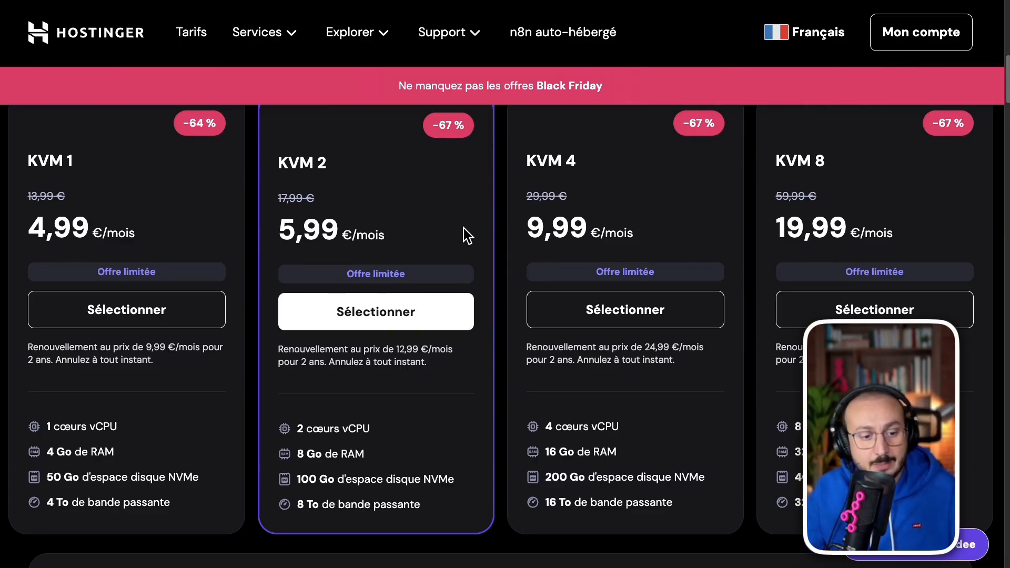
{"action": "mouse_move", "coordinate": [619, 129]}
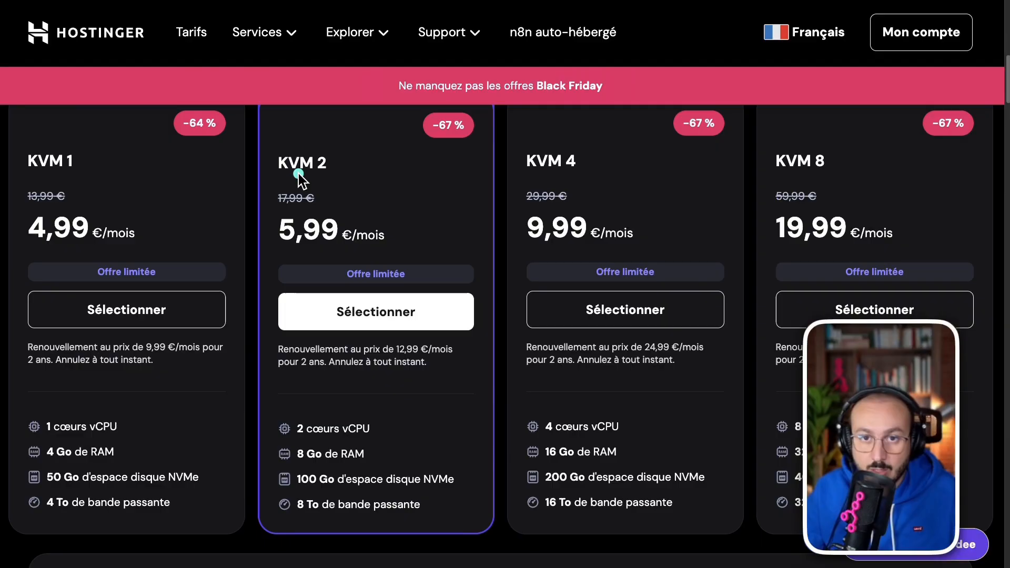
{"action": "mouse_move", "coordinate": [649, 200]}
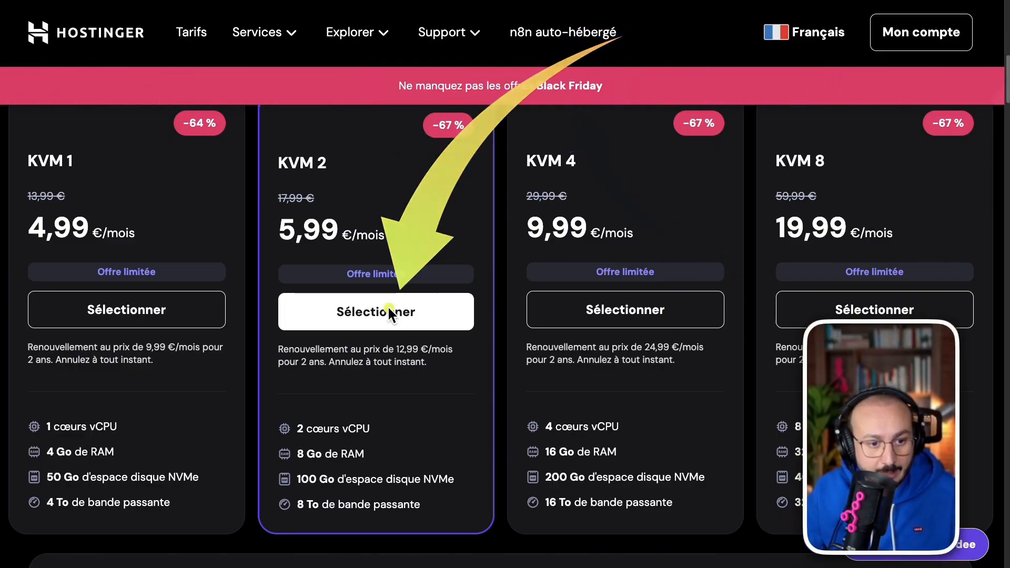
{"action": "left_click", "coordinate": [376, 311]}
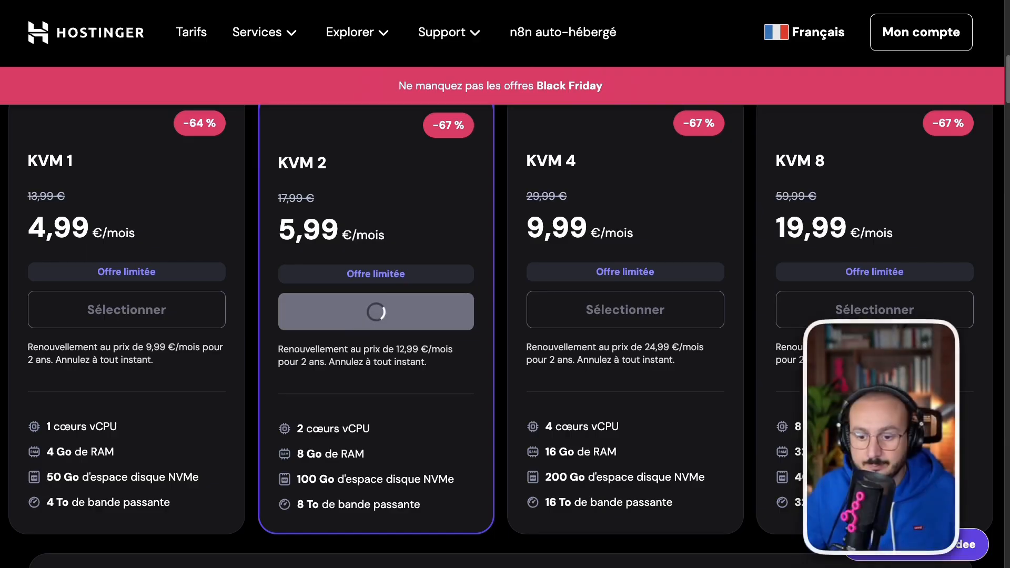
- Enter promo code N8N15 in the 24-month KVM 2 cart and apply it
{"action": "left_click", "coordinate": [375, 310]}
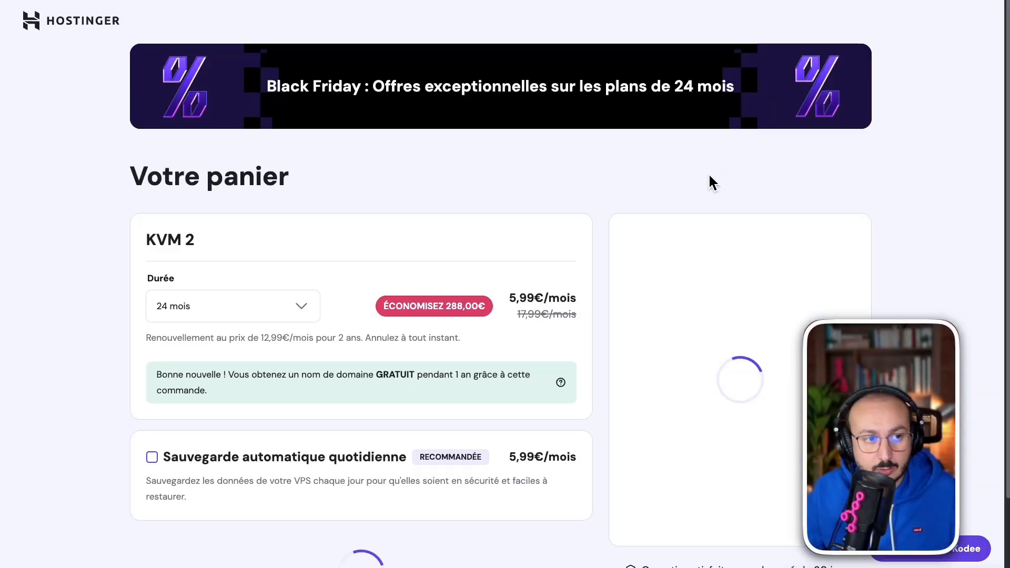
{"action": "scroll", "scroll_direction": "down", "scroll_amount": 3}
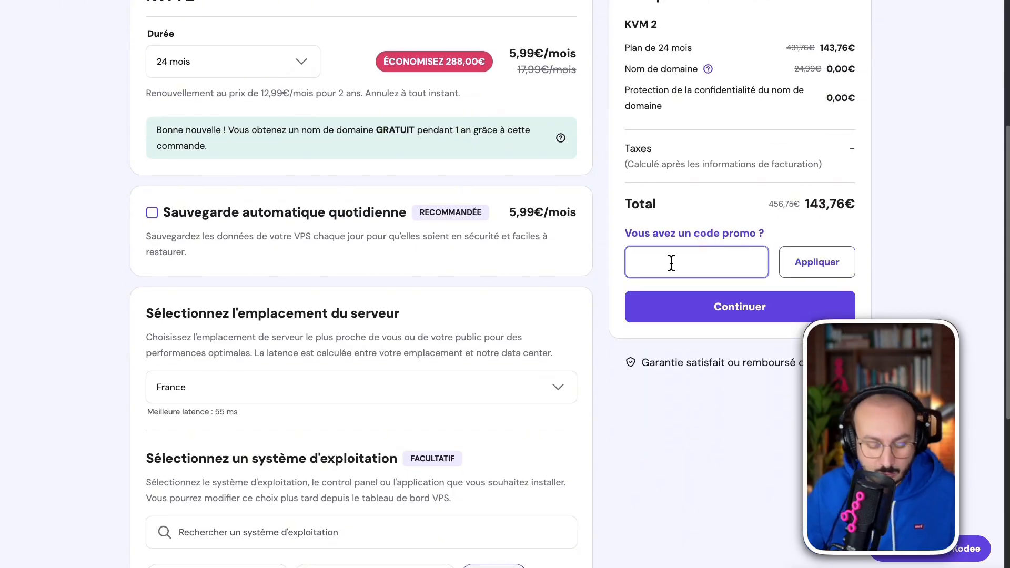
{"action": "type", "text": "GON8"}
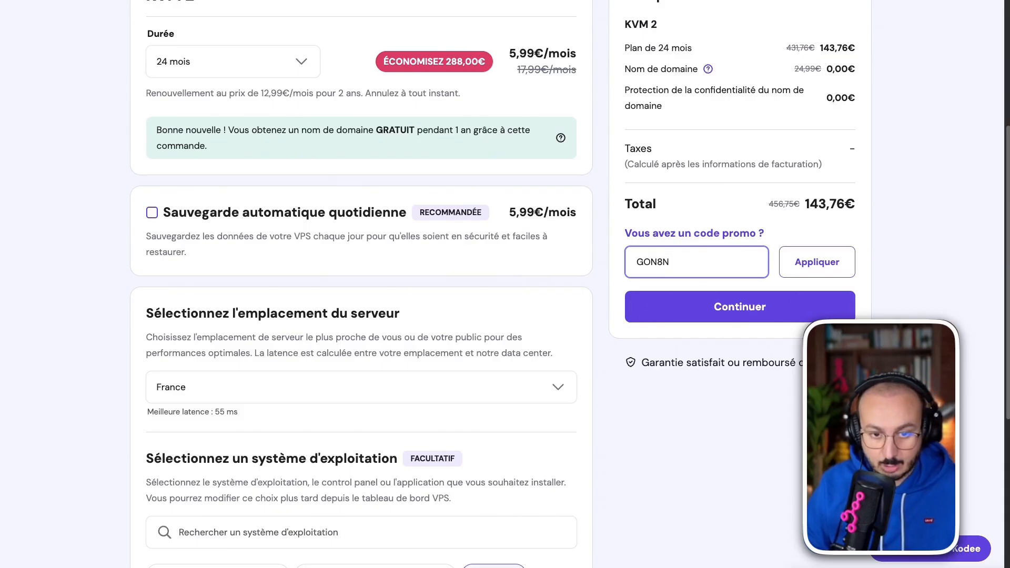
{"action": "type", "text": "N8"}
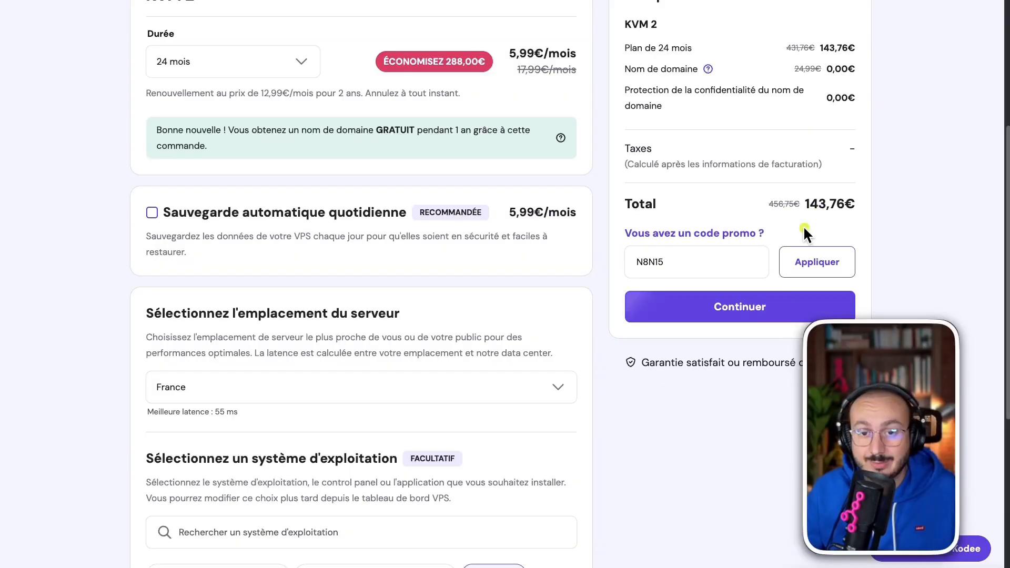
{"action": "left_click", "coordinate": [816, 261]}
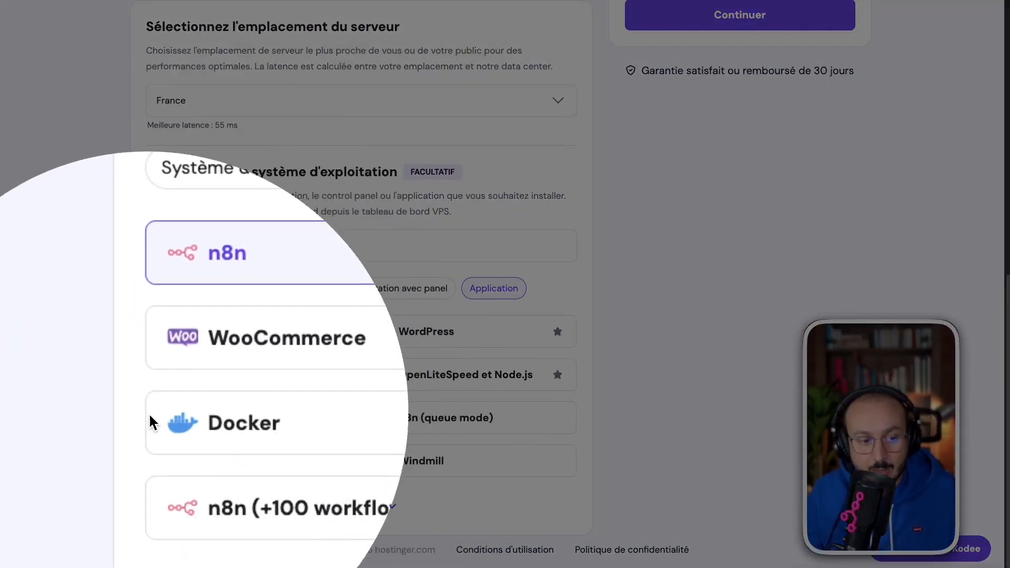
{"action": "left_click", "coordinate": [271, 508]}
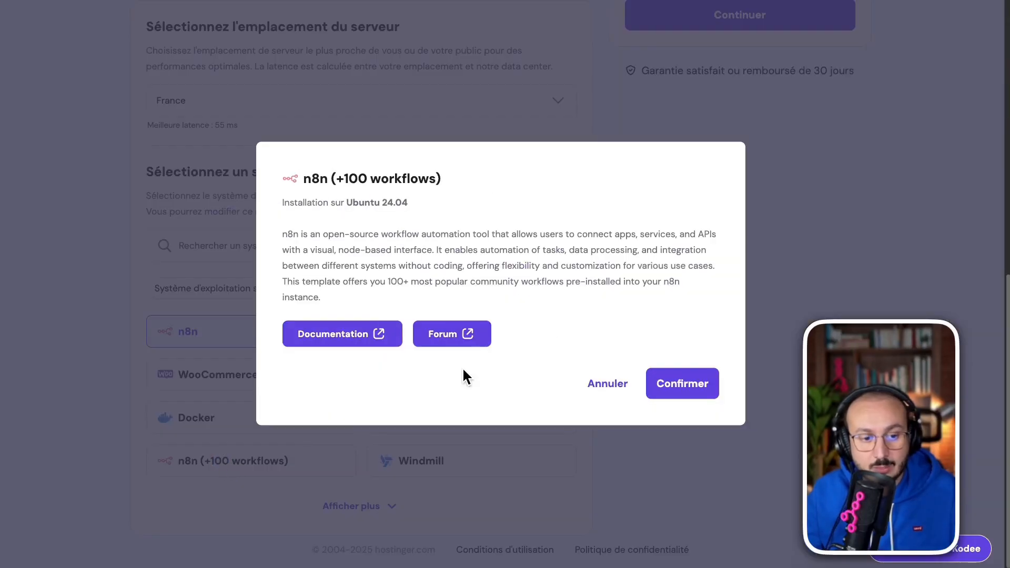
{"action": "mouse_move", "coordinate": [953, 57]}
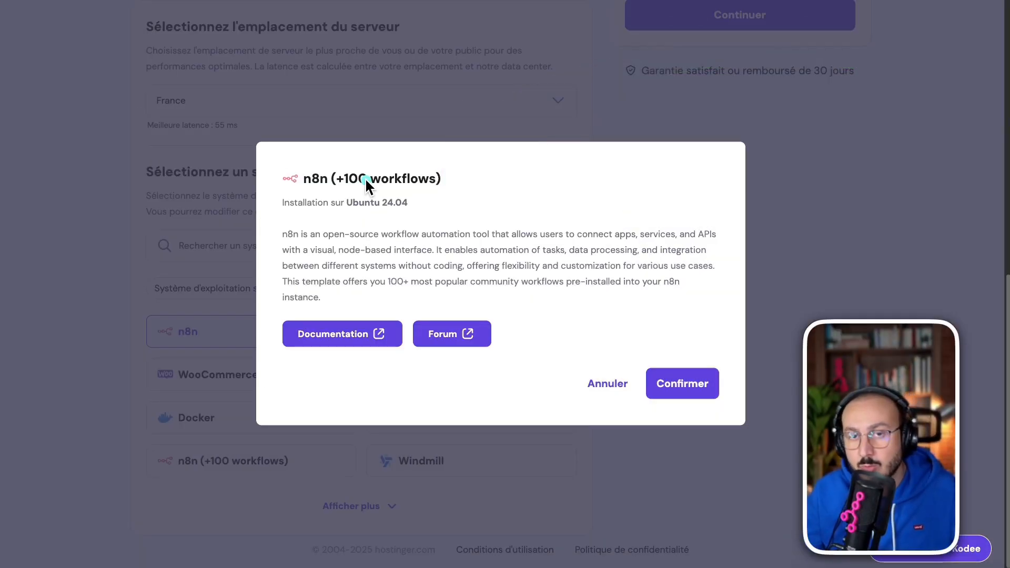
{"action": "mouse_move", "coordinate": [873, 215]}
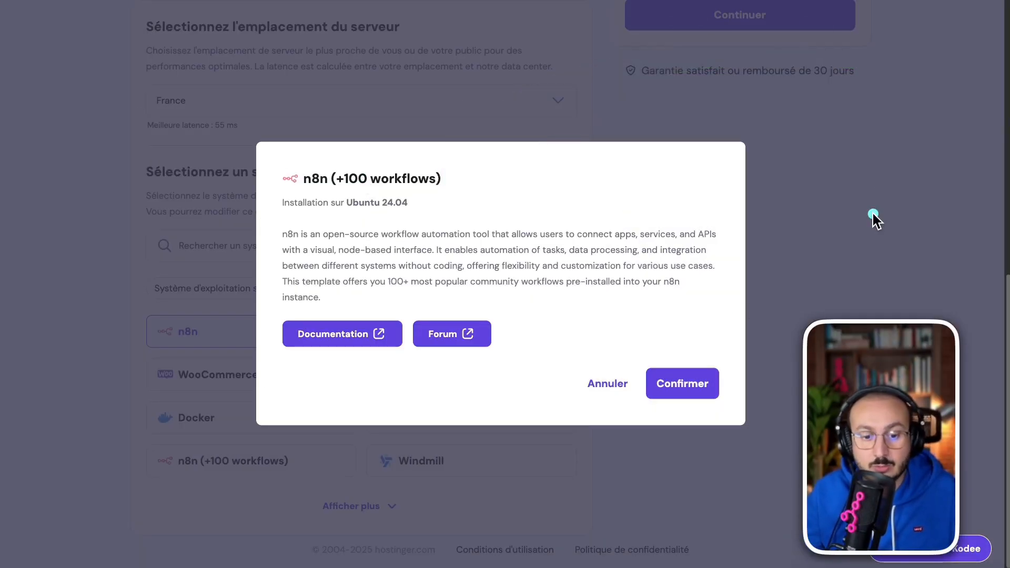
{"action": "left_click", "coordinate": [682, 384]}
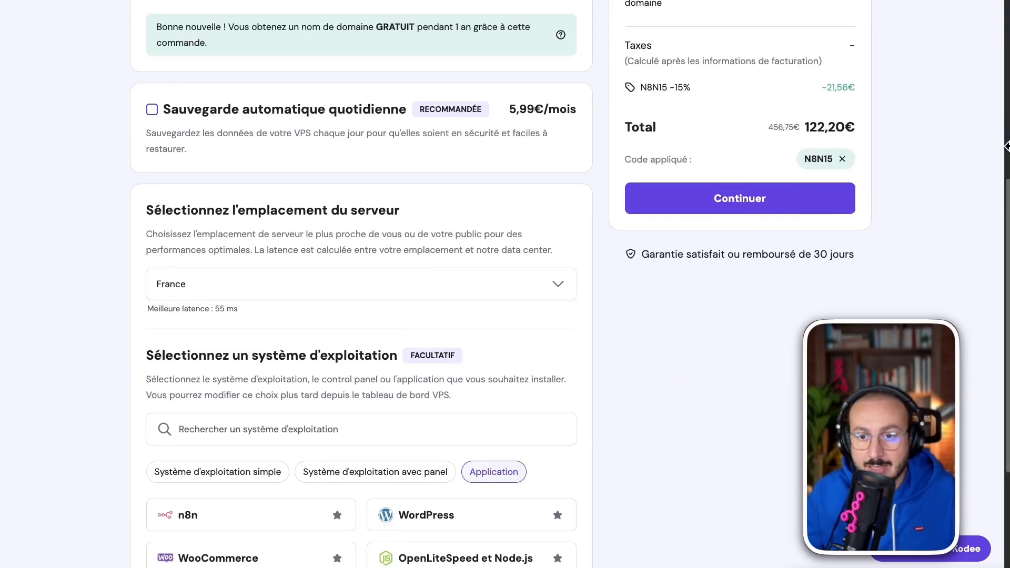
{"action": "mouse_move", "coordinate": [896, 231]}
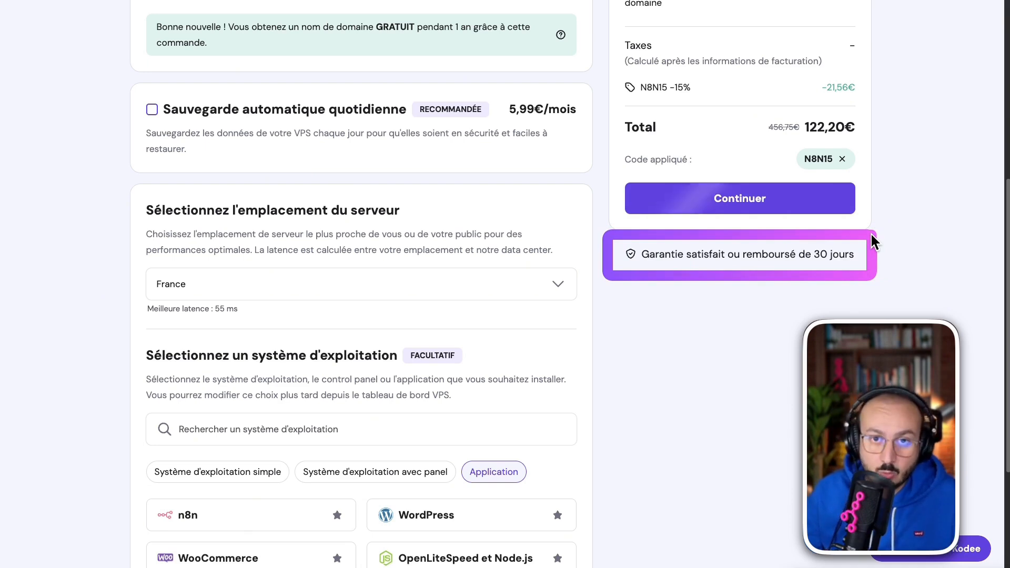
{"action": "mouse_move", "coordinate": [953, 197]}
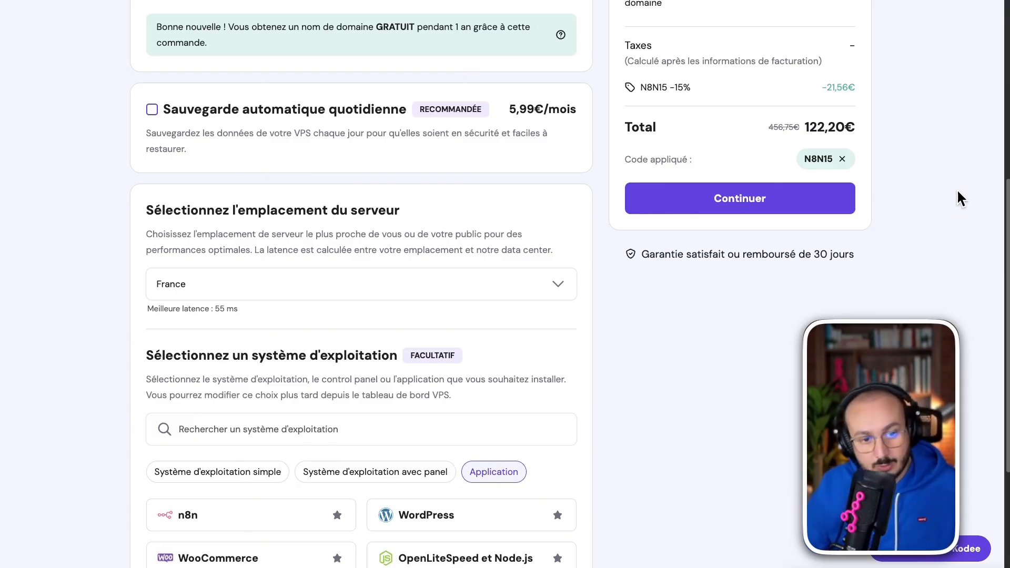
{"action": "right_click", "coordinate": [933, 121]}
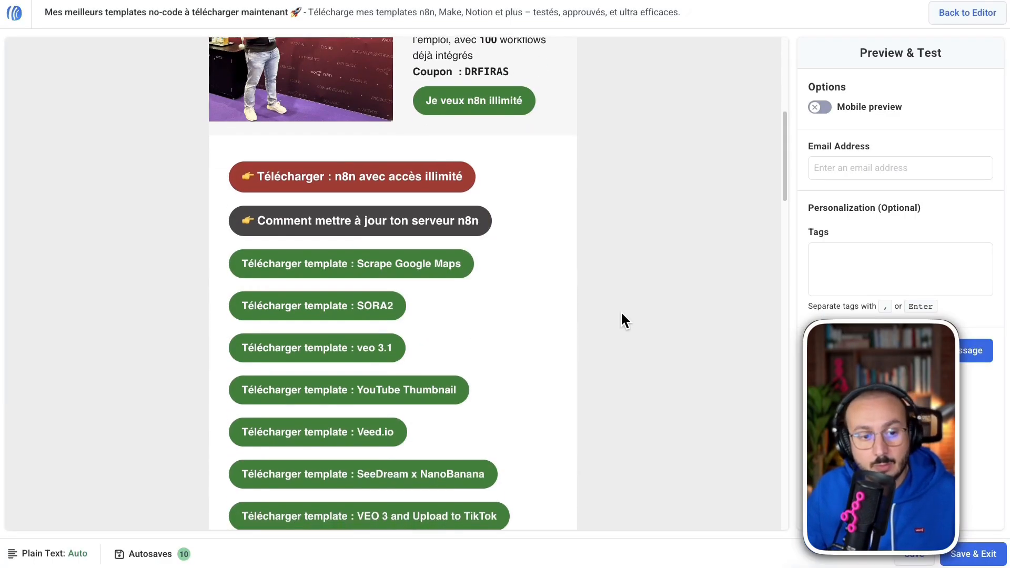
- Scroll the newsletter preview through the DRFIRAS coupon and free n8n template download buttons
{"action": "scroll", "scroll_direction": "down", "scroll_amount": 3}
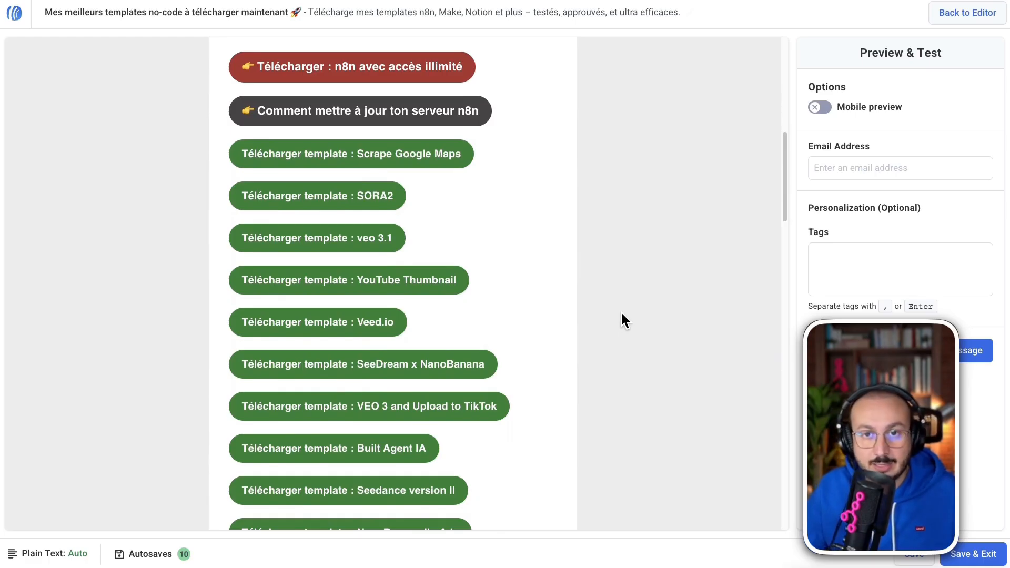
{"action": "scroll", "scroll_direction": "down", "scroll_amount": 3}
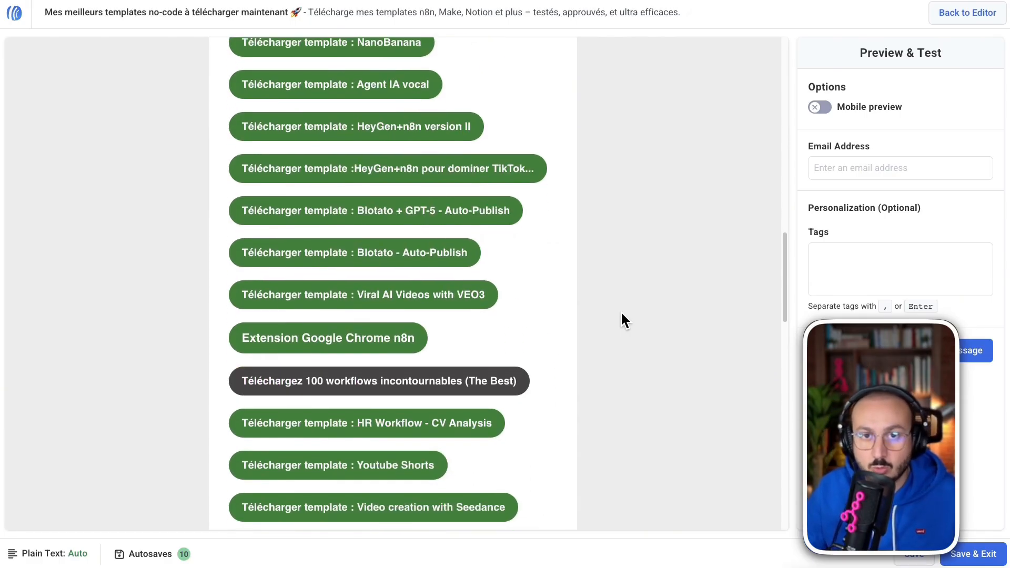
{"action": "scroll", "scroll_direction": "down", "scroll_amount": 3}
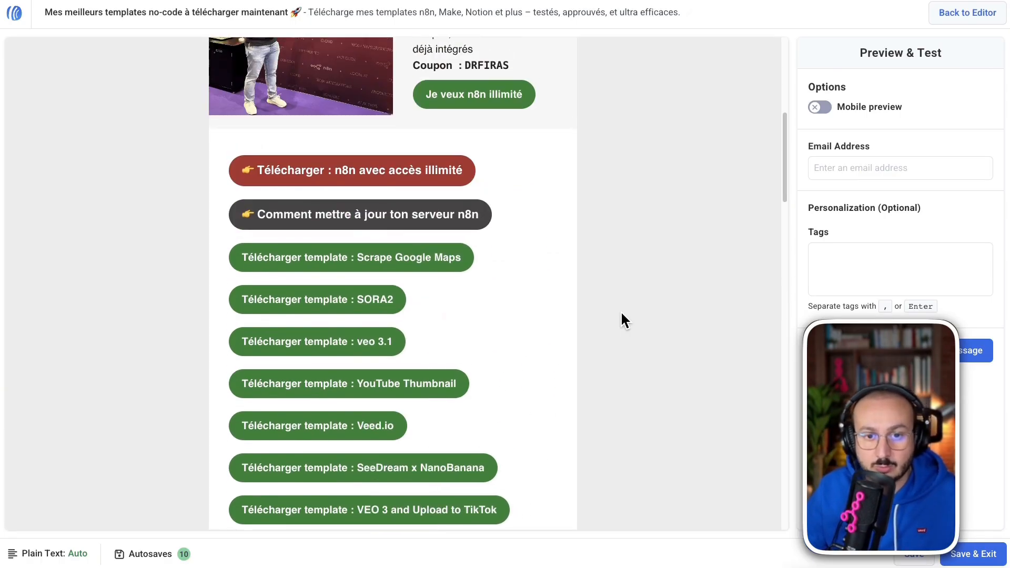